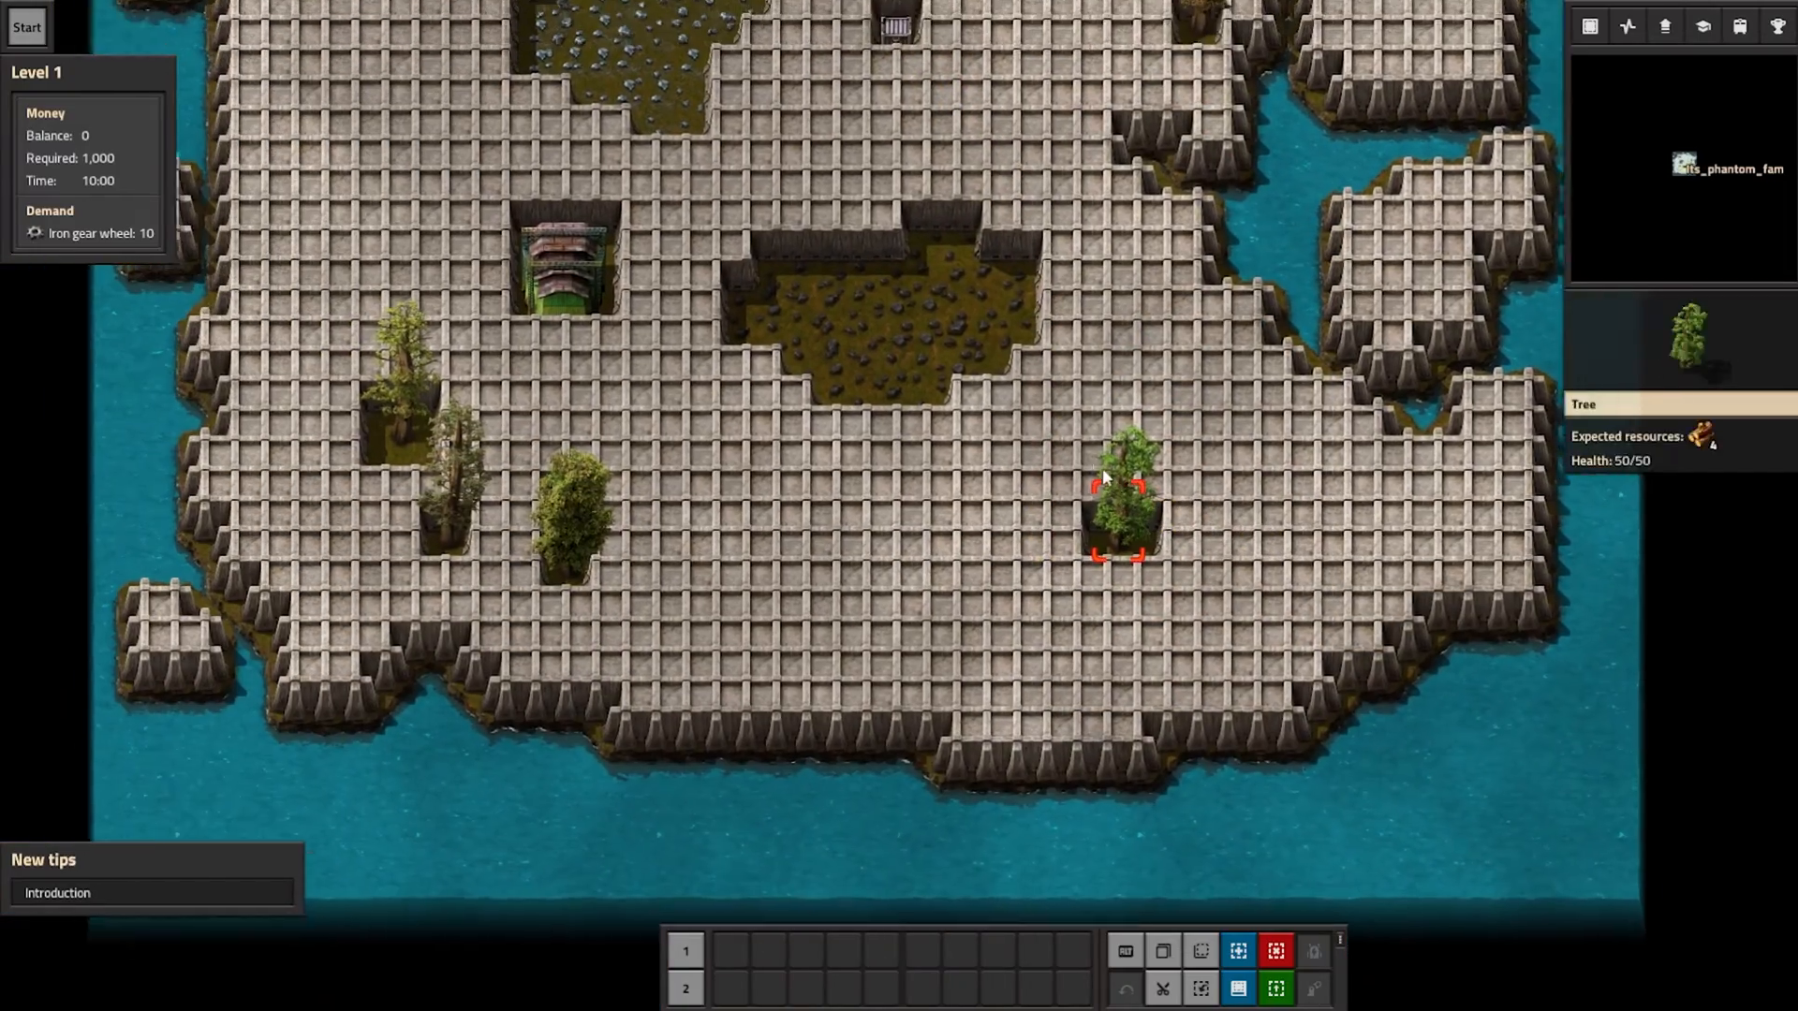
# - Open the Factorio server's home page from the dashboard server list
pyautogui.click(26, 26)
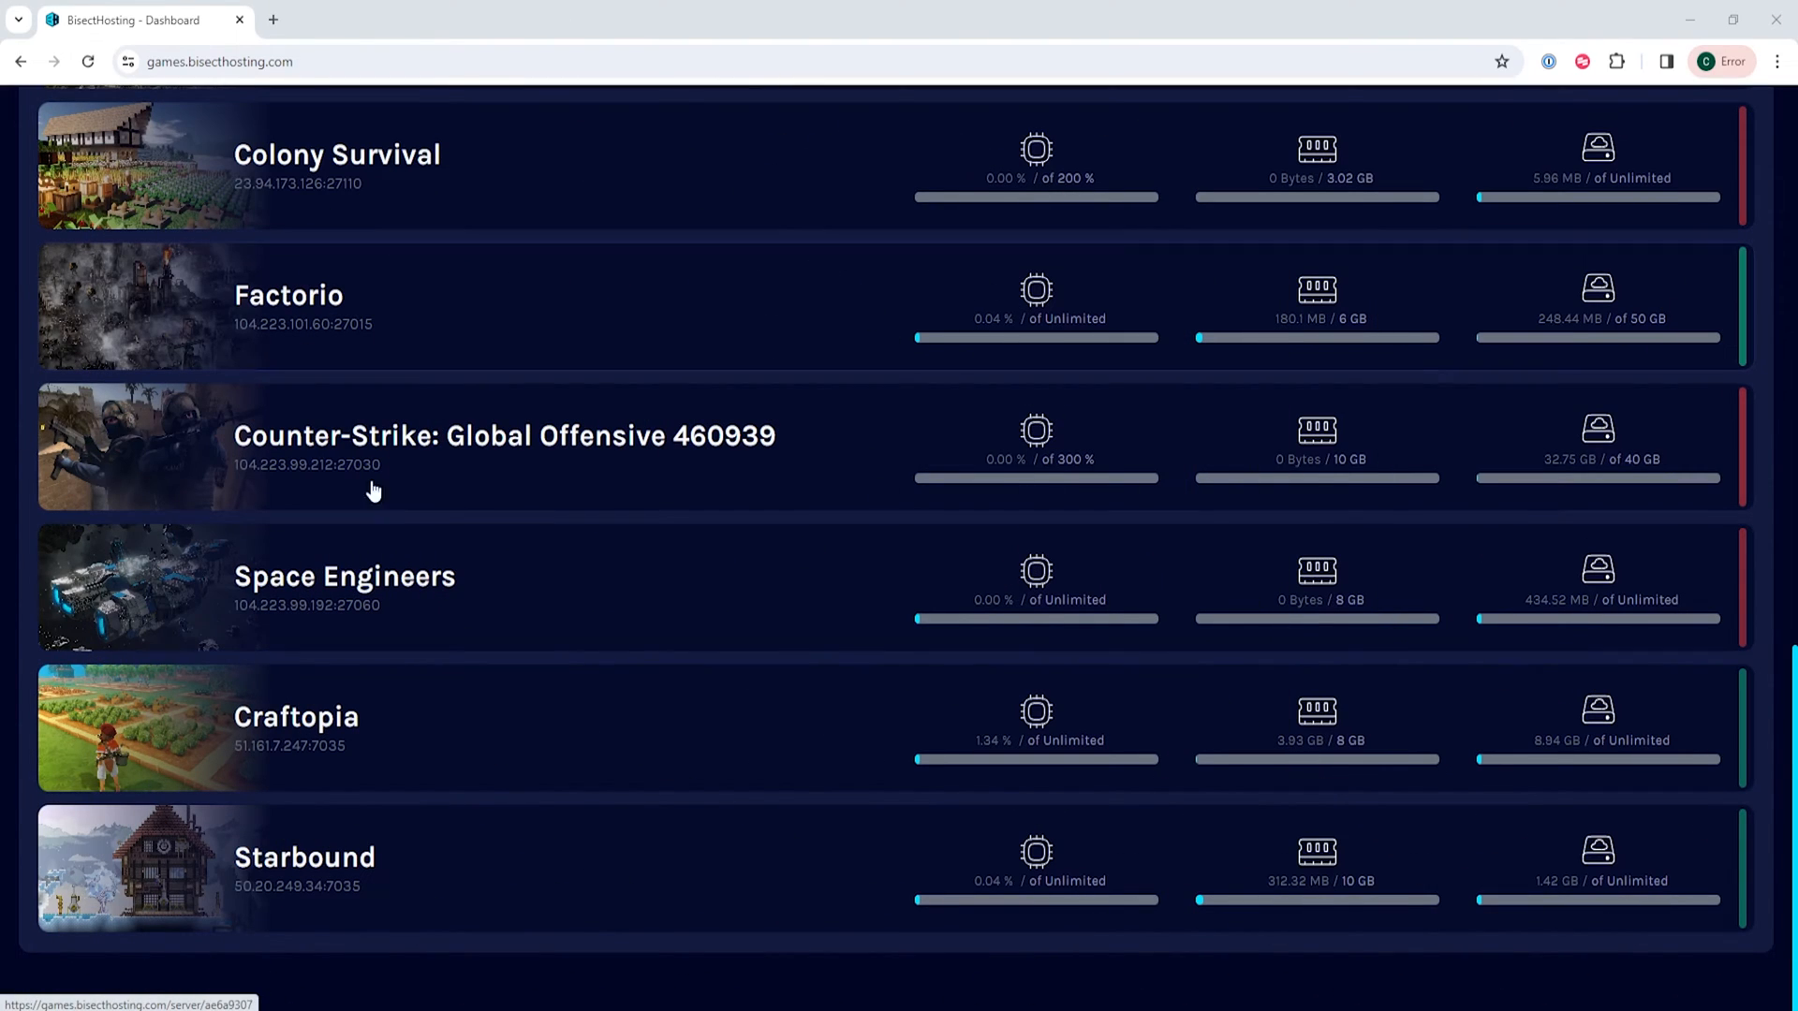
pyautogui.moveTo(475, 299)
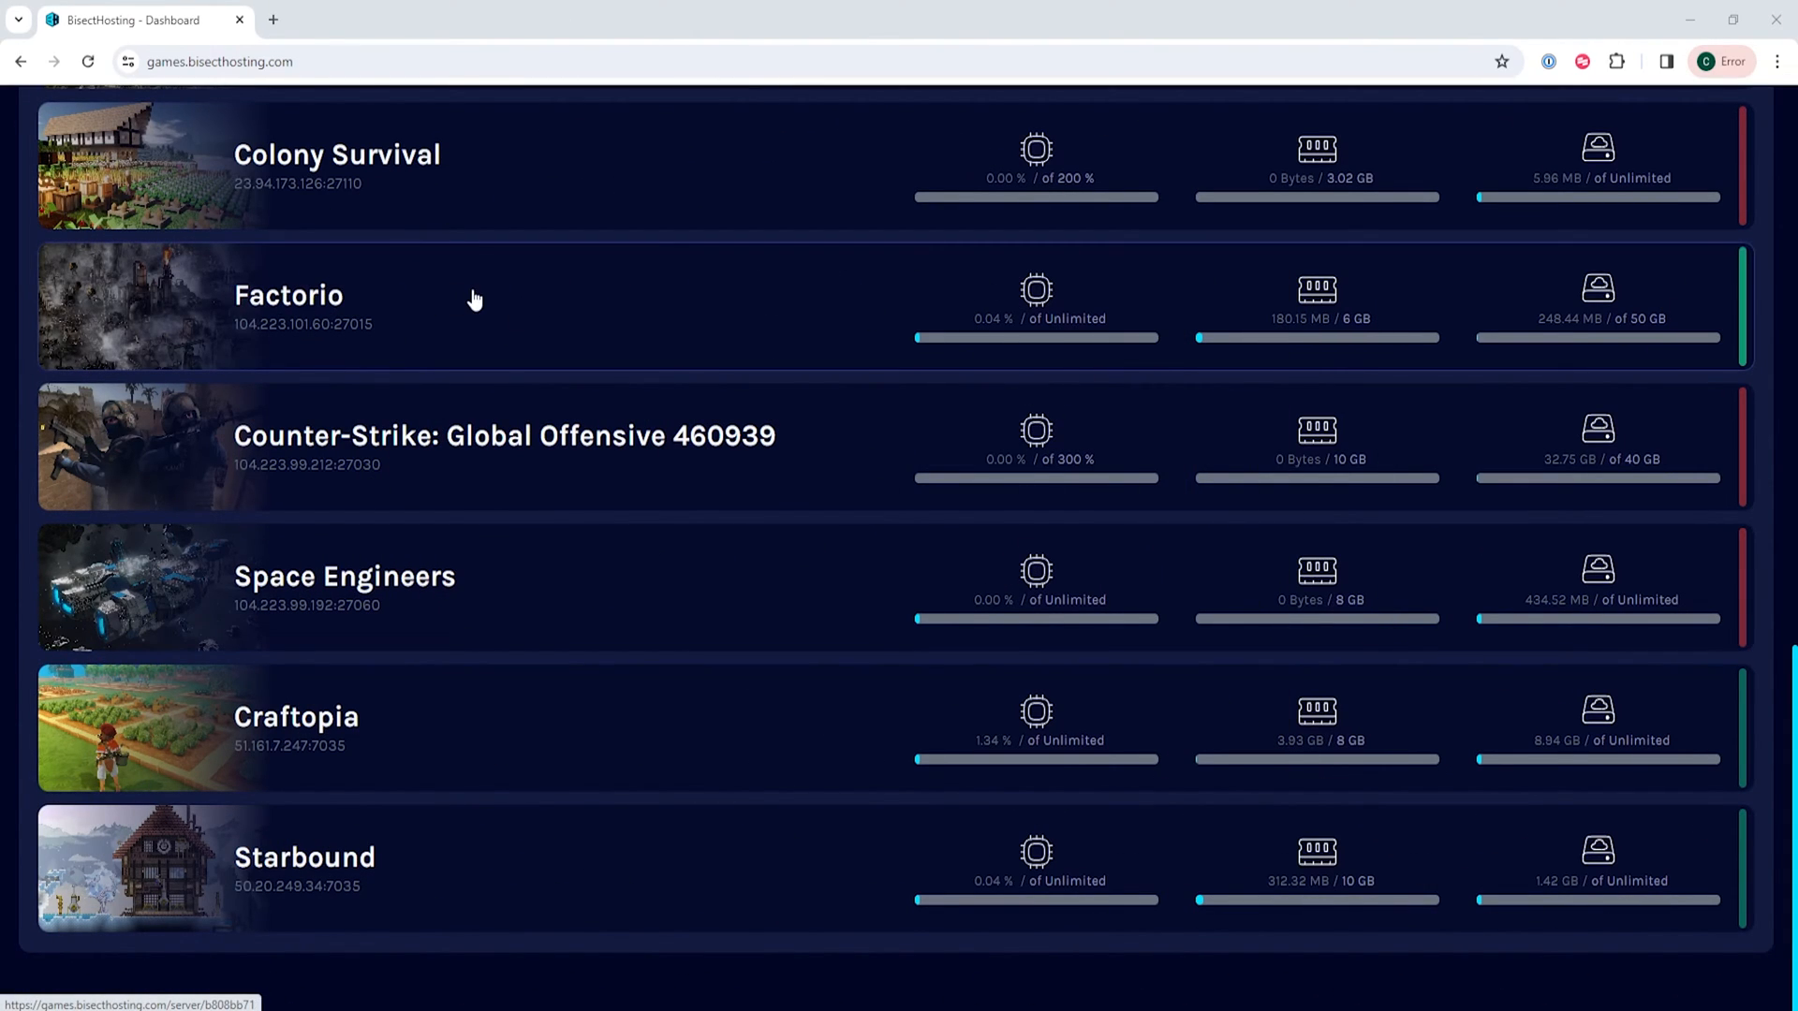
pyautogui.click(287, 295)
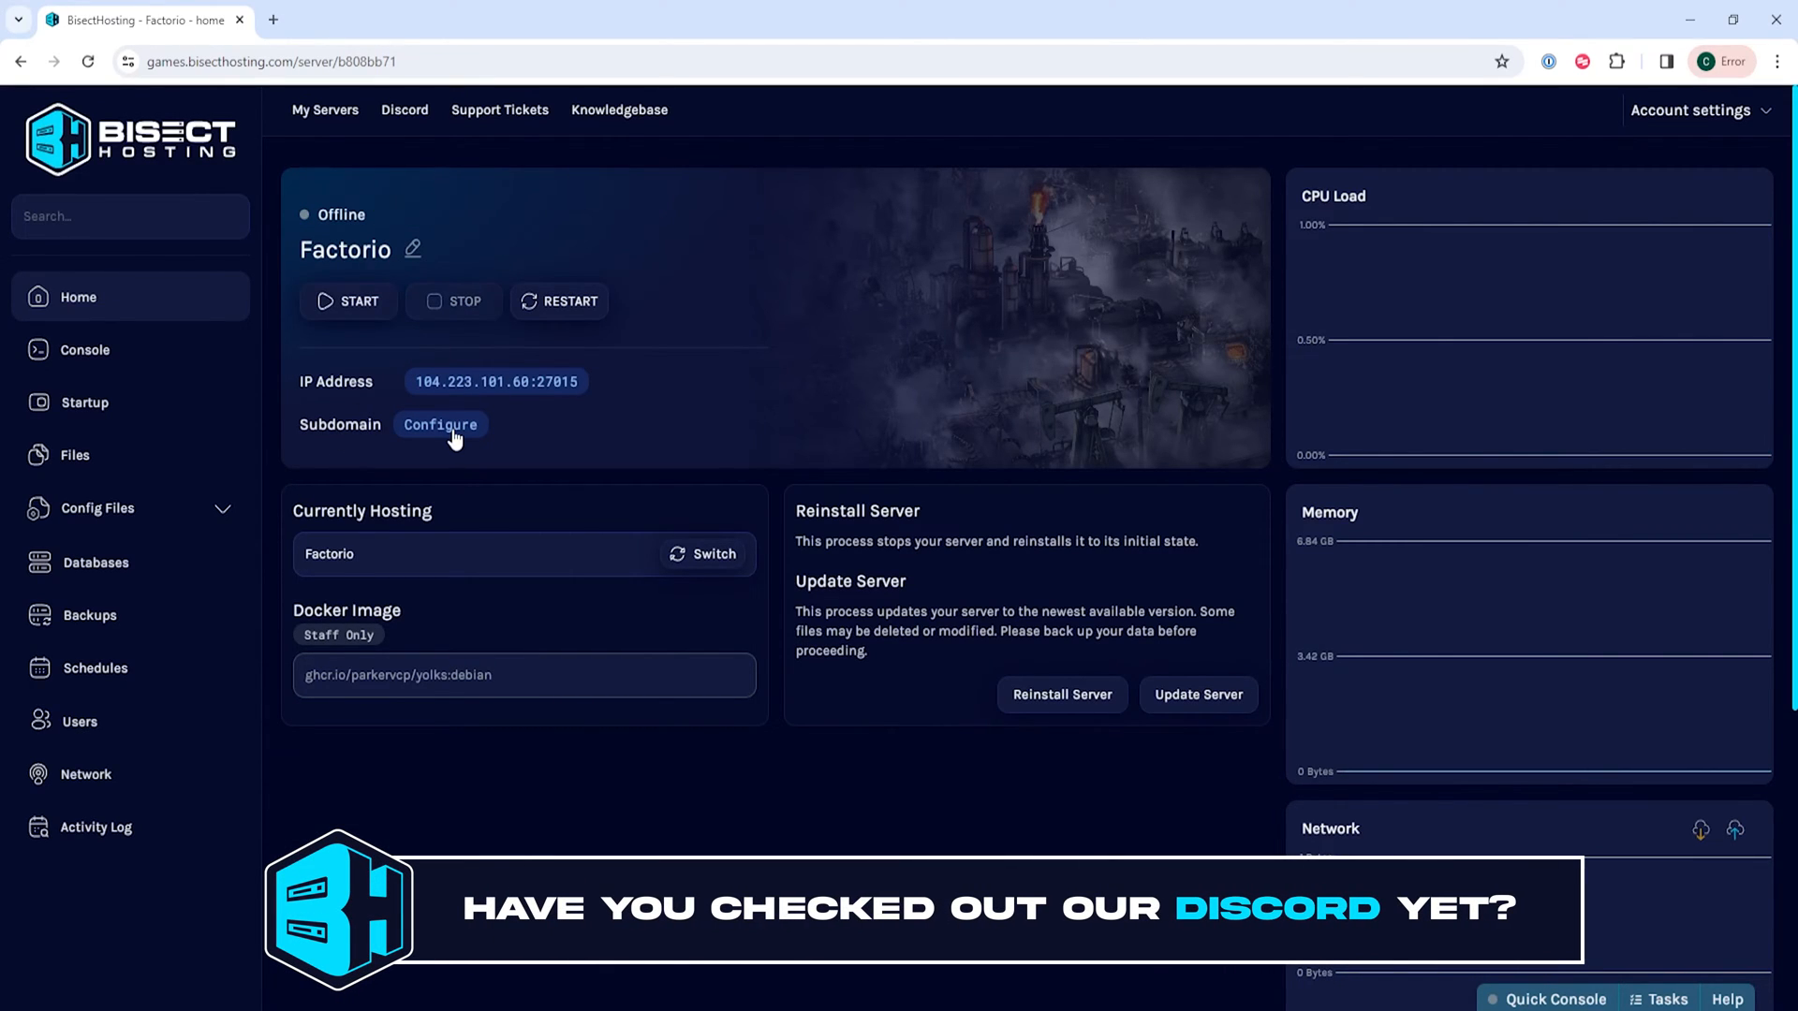
pyautogui.moveTo(367, 427)
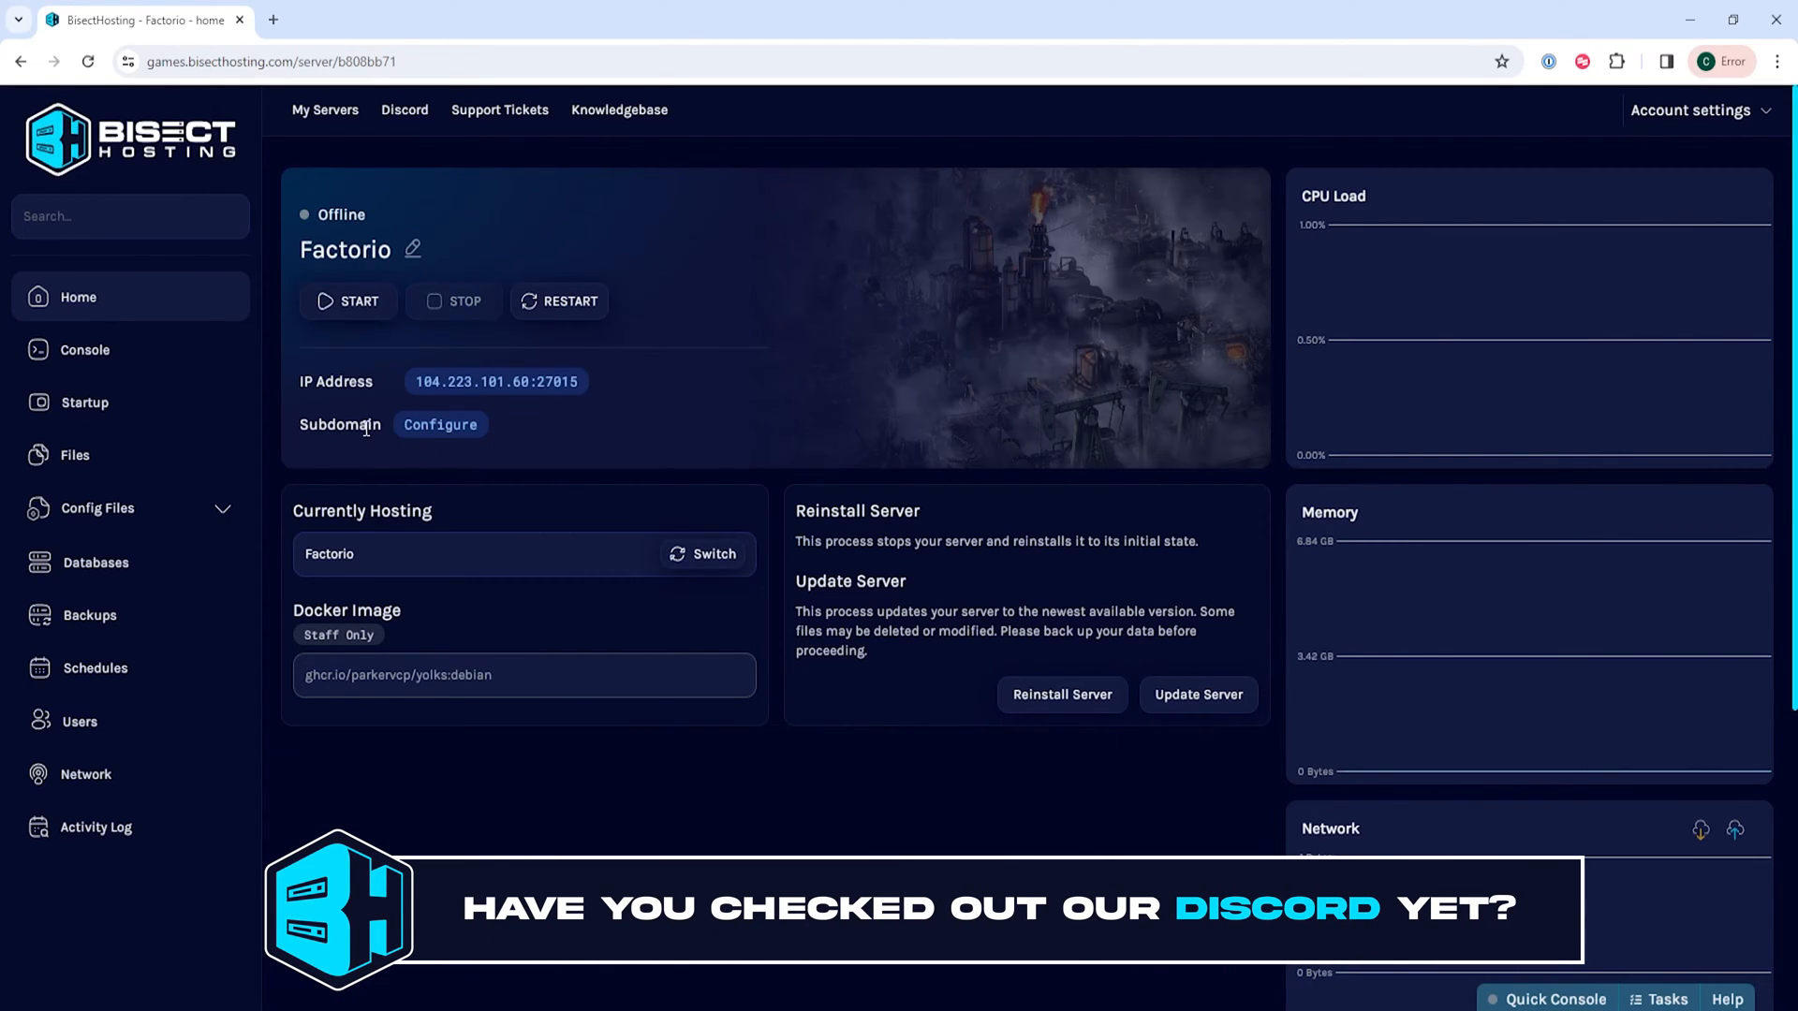
# - Open server-settings.json under Config Files and scroll to require_user_verification
pyautogui.click(97, 507)
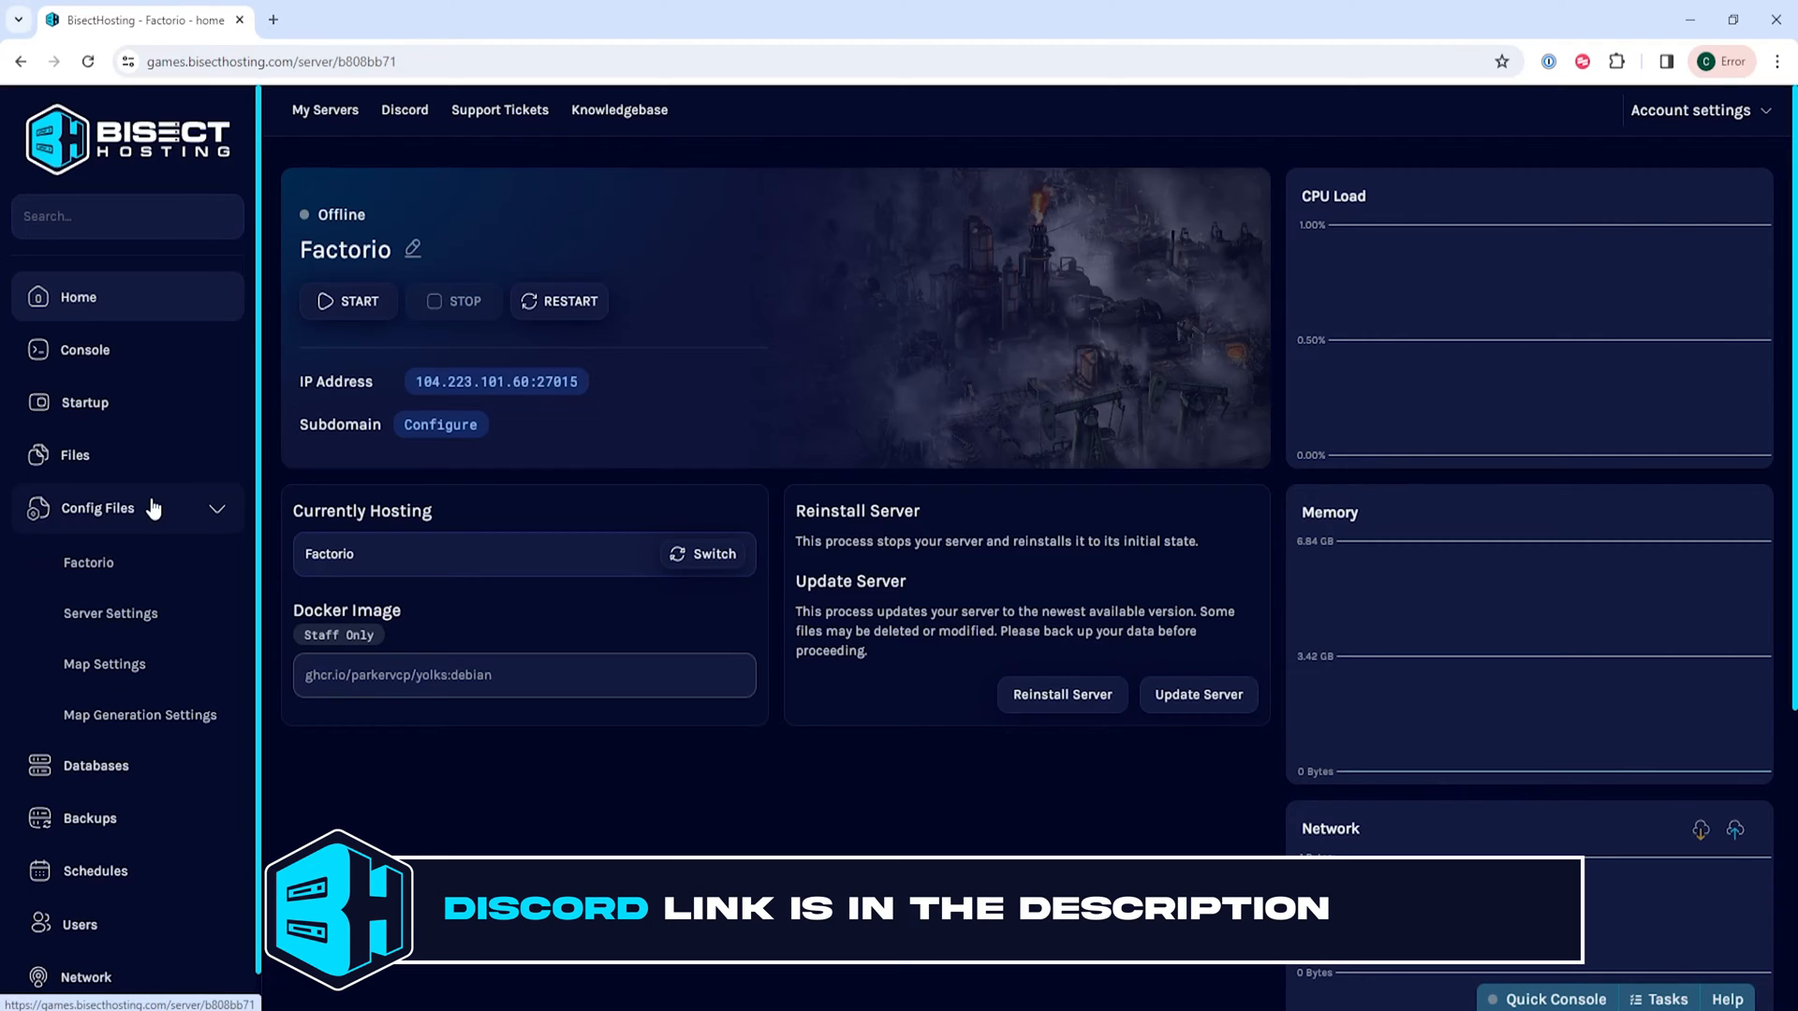
pyautogui.click(110, 612)
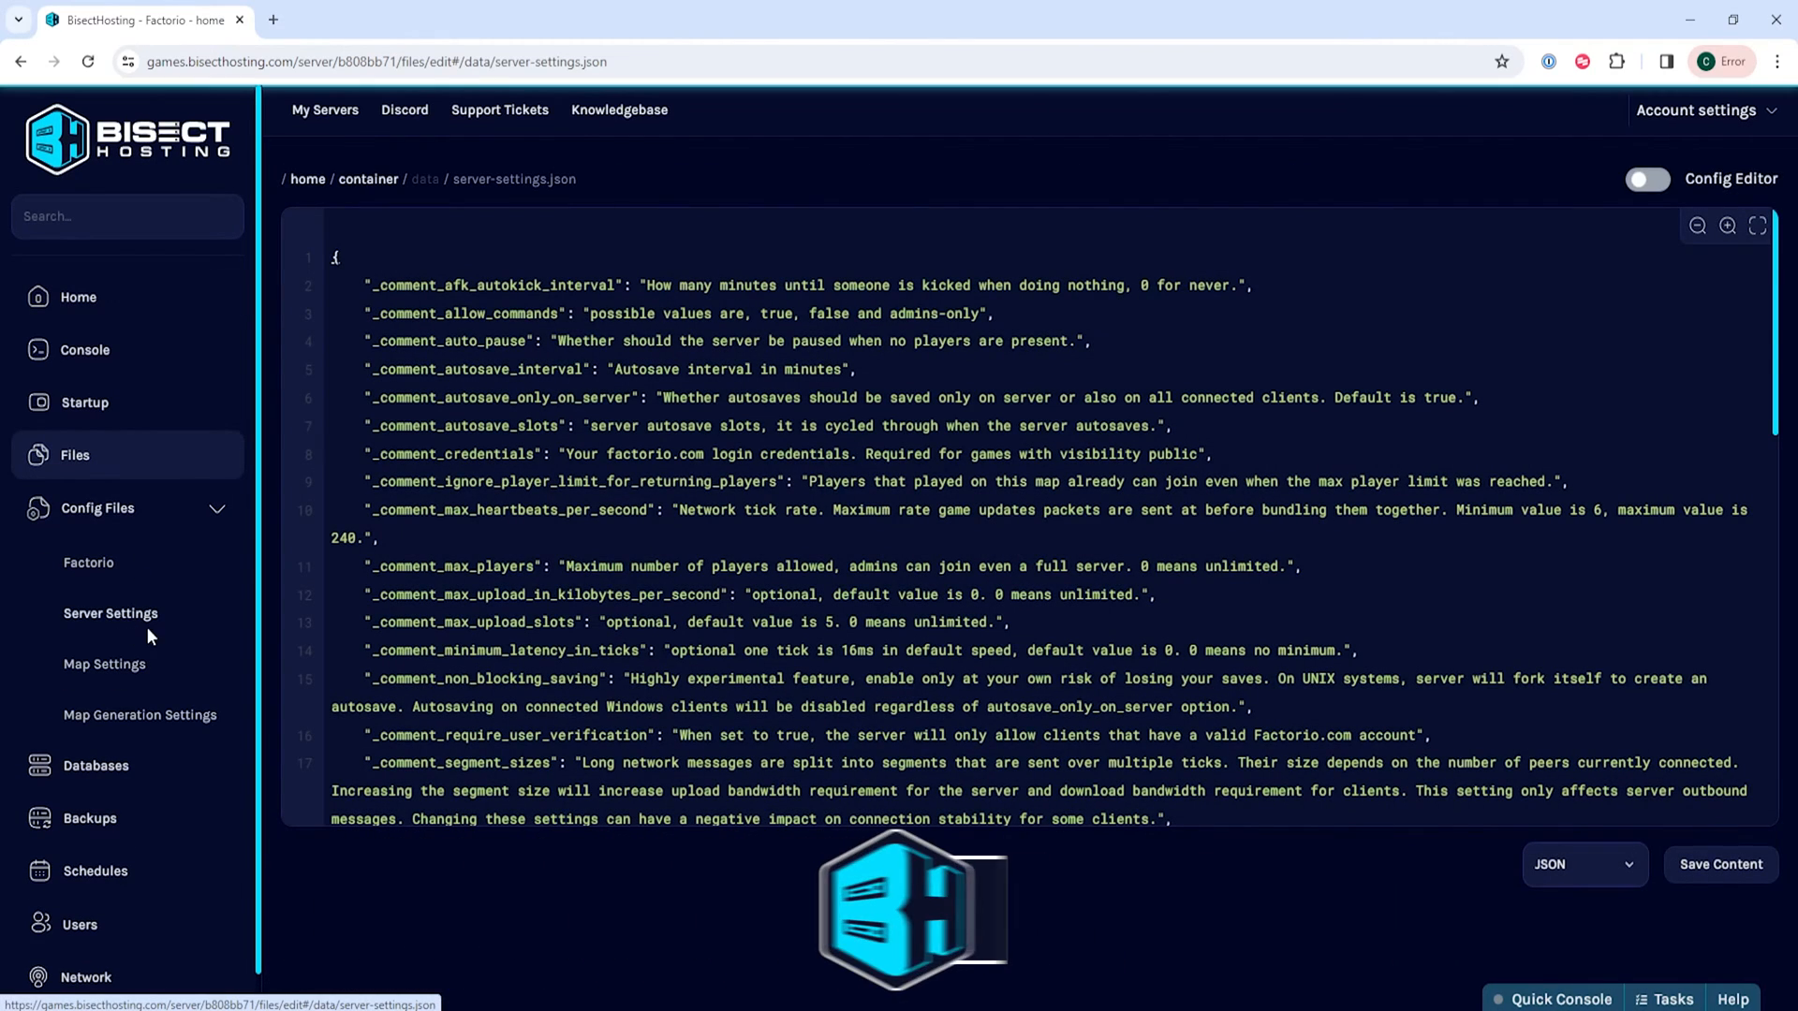
pyautogui.scroll(-3)
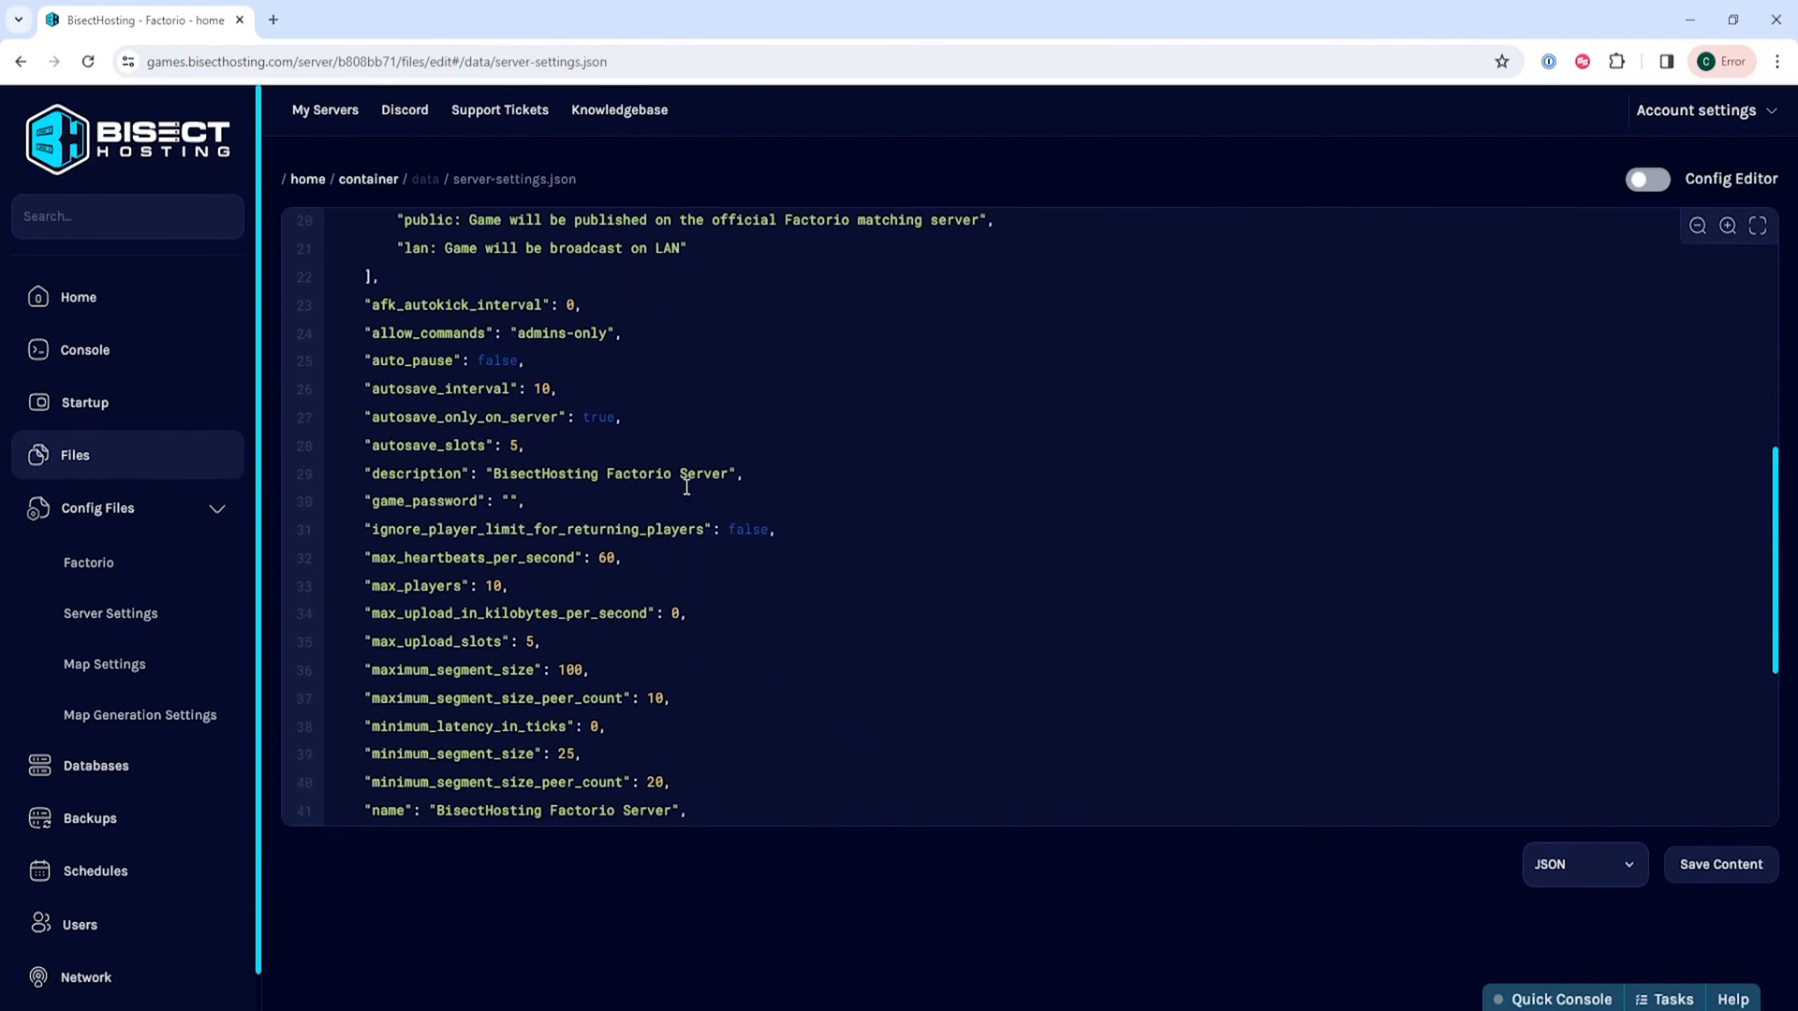
pyautogui.scroll(-3)
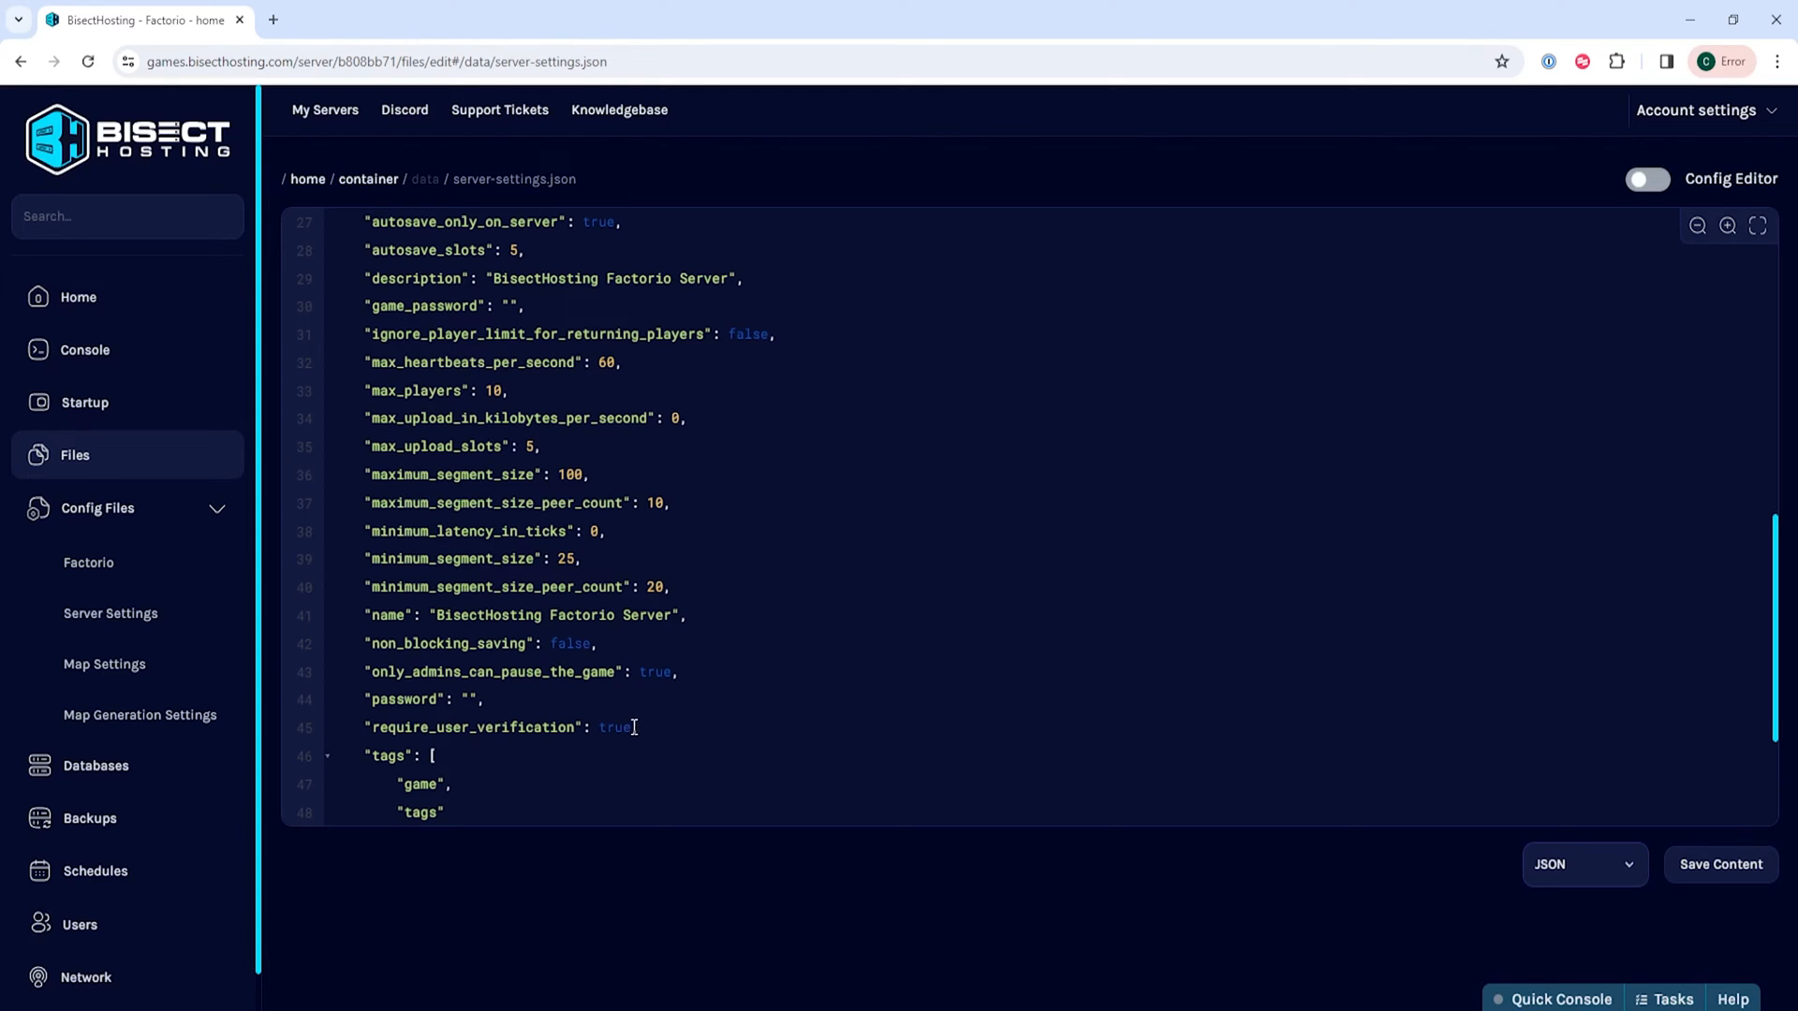
# - Replace the require_user_verification value true with 'false' in server-settings.json
pyautogui.doubleClick(613, 727)
pyautogui.write('fals')
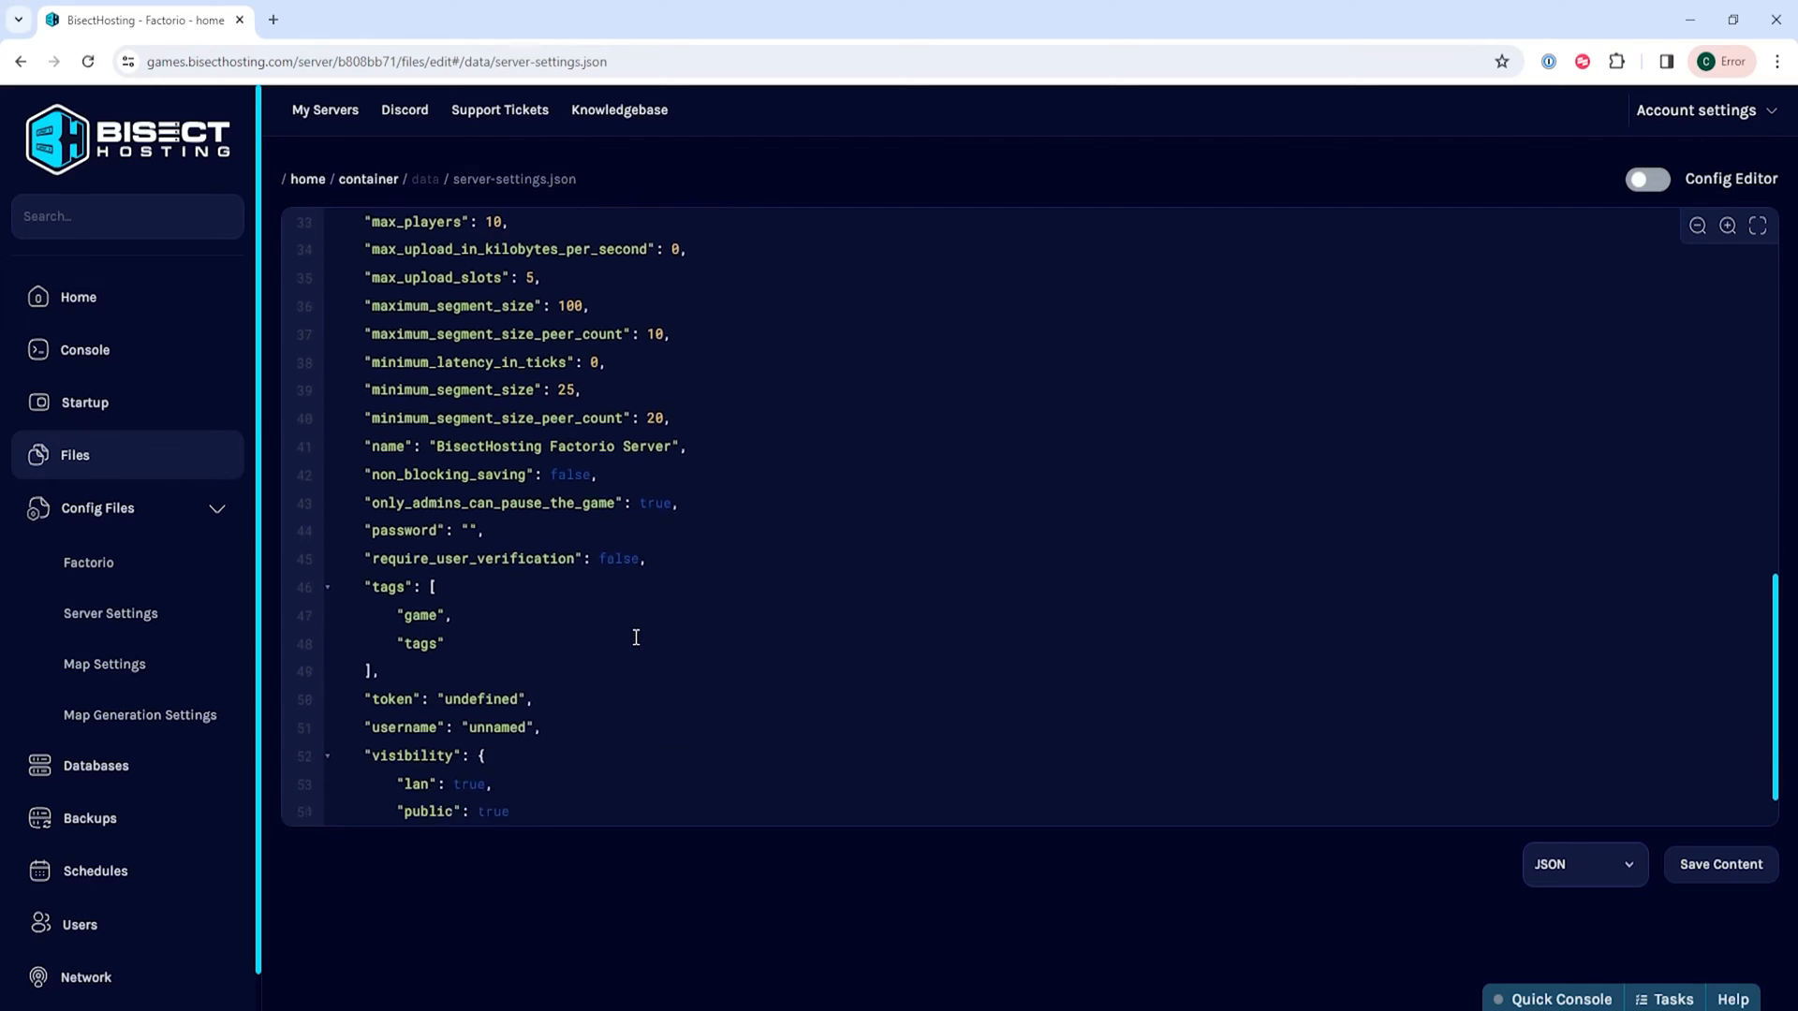
pyautogui.scroll(-3)
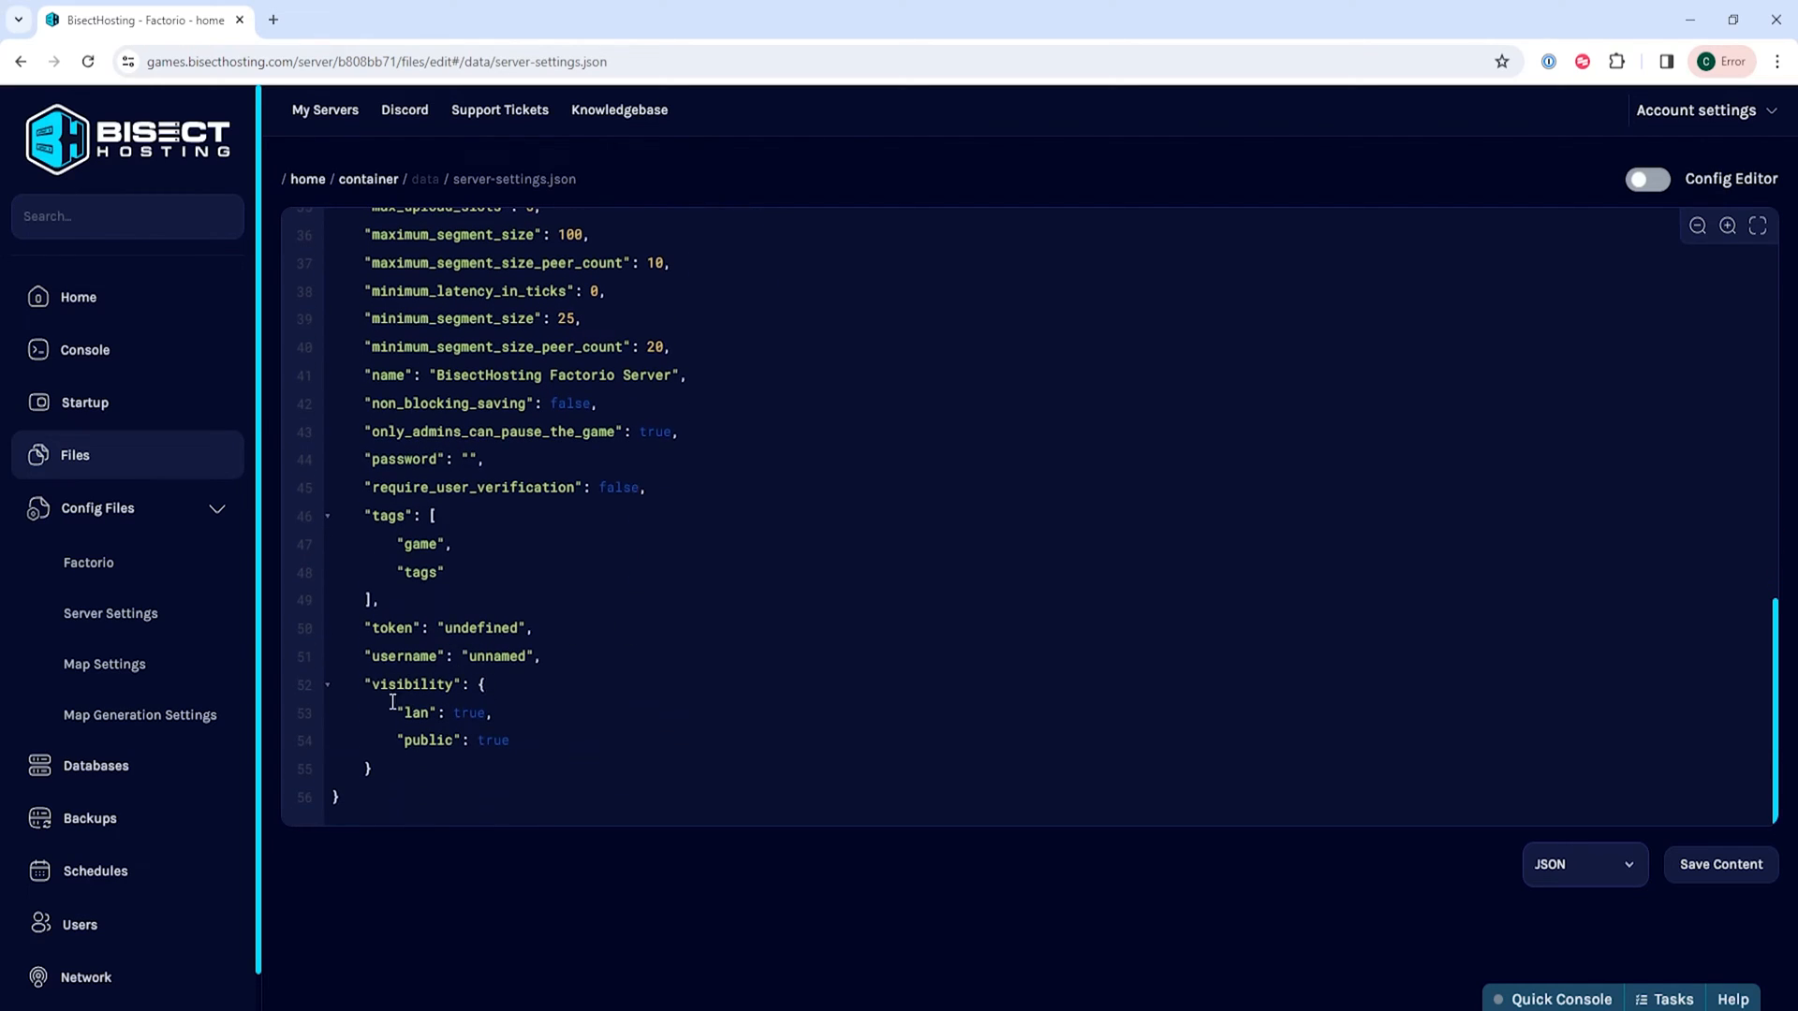
pyautogui.write('fla')
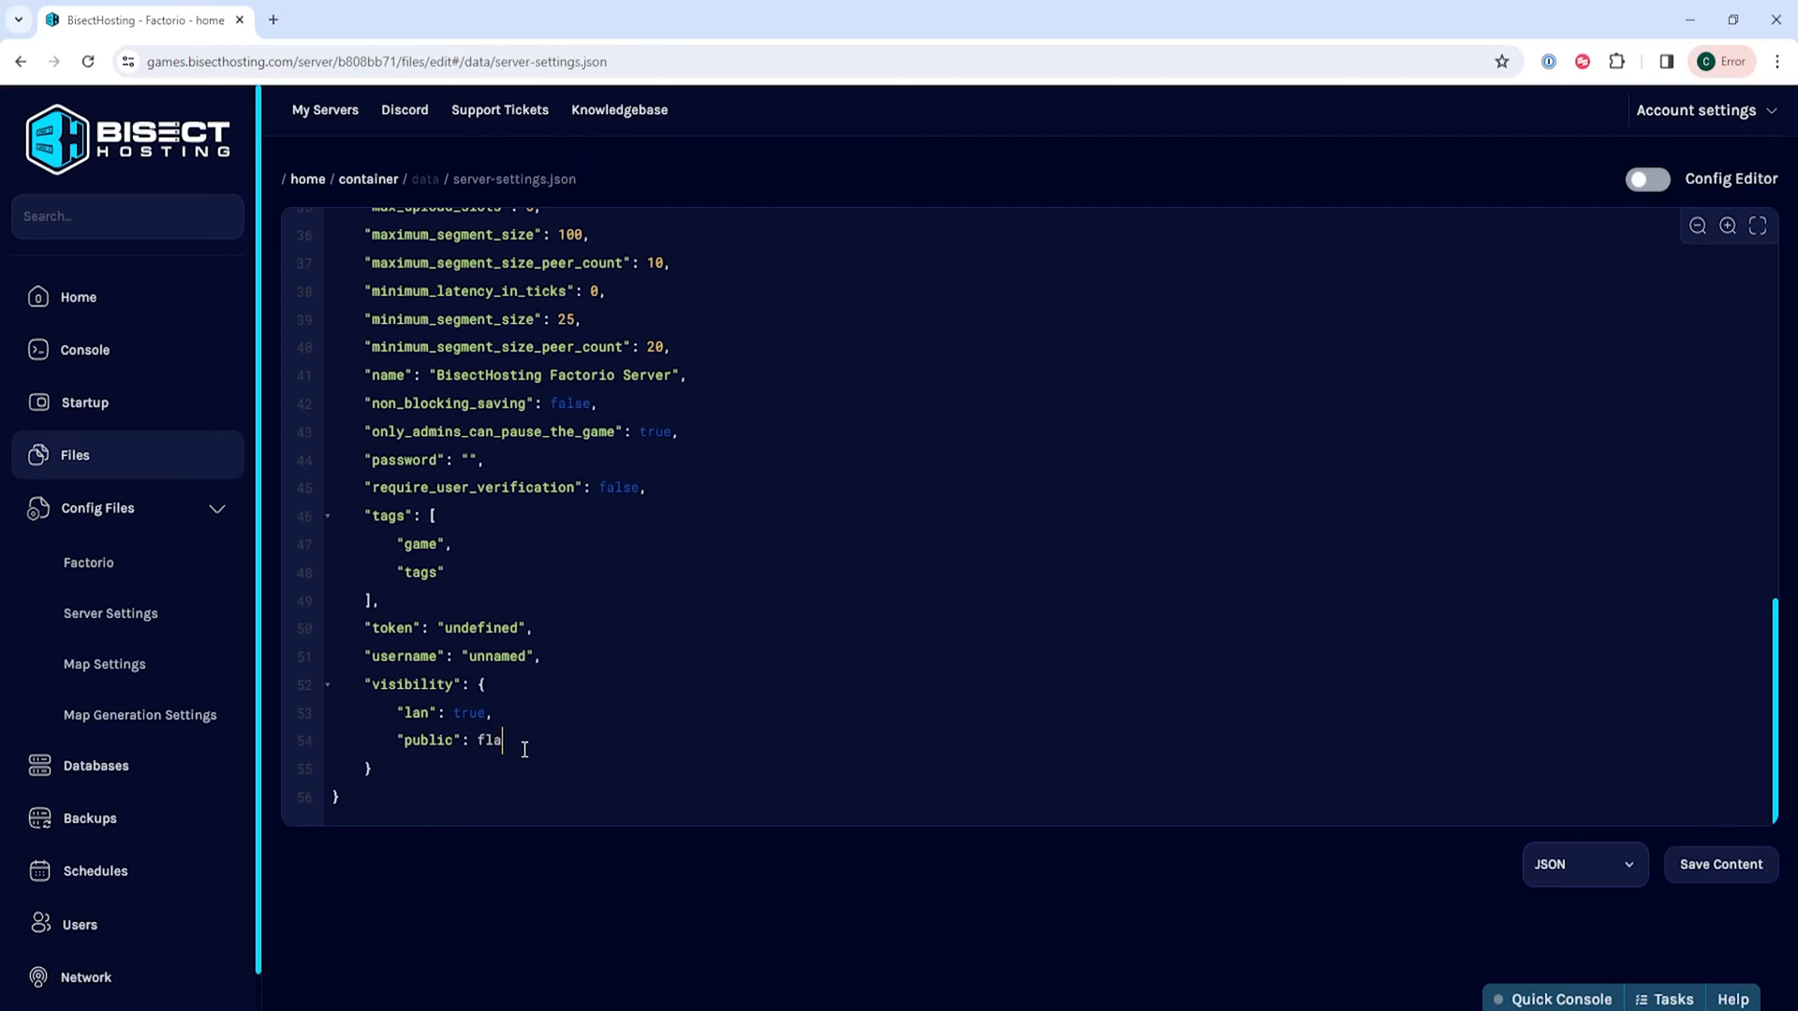
pyautogui.write('lse')
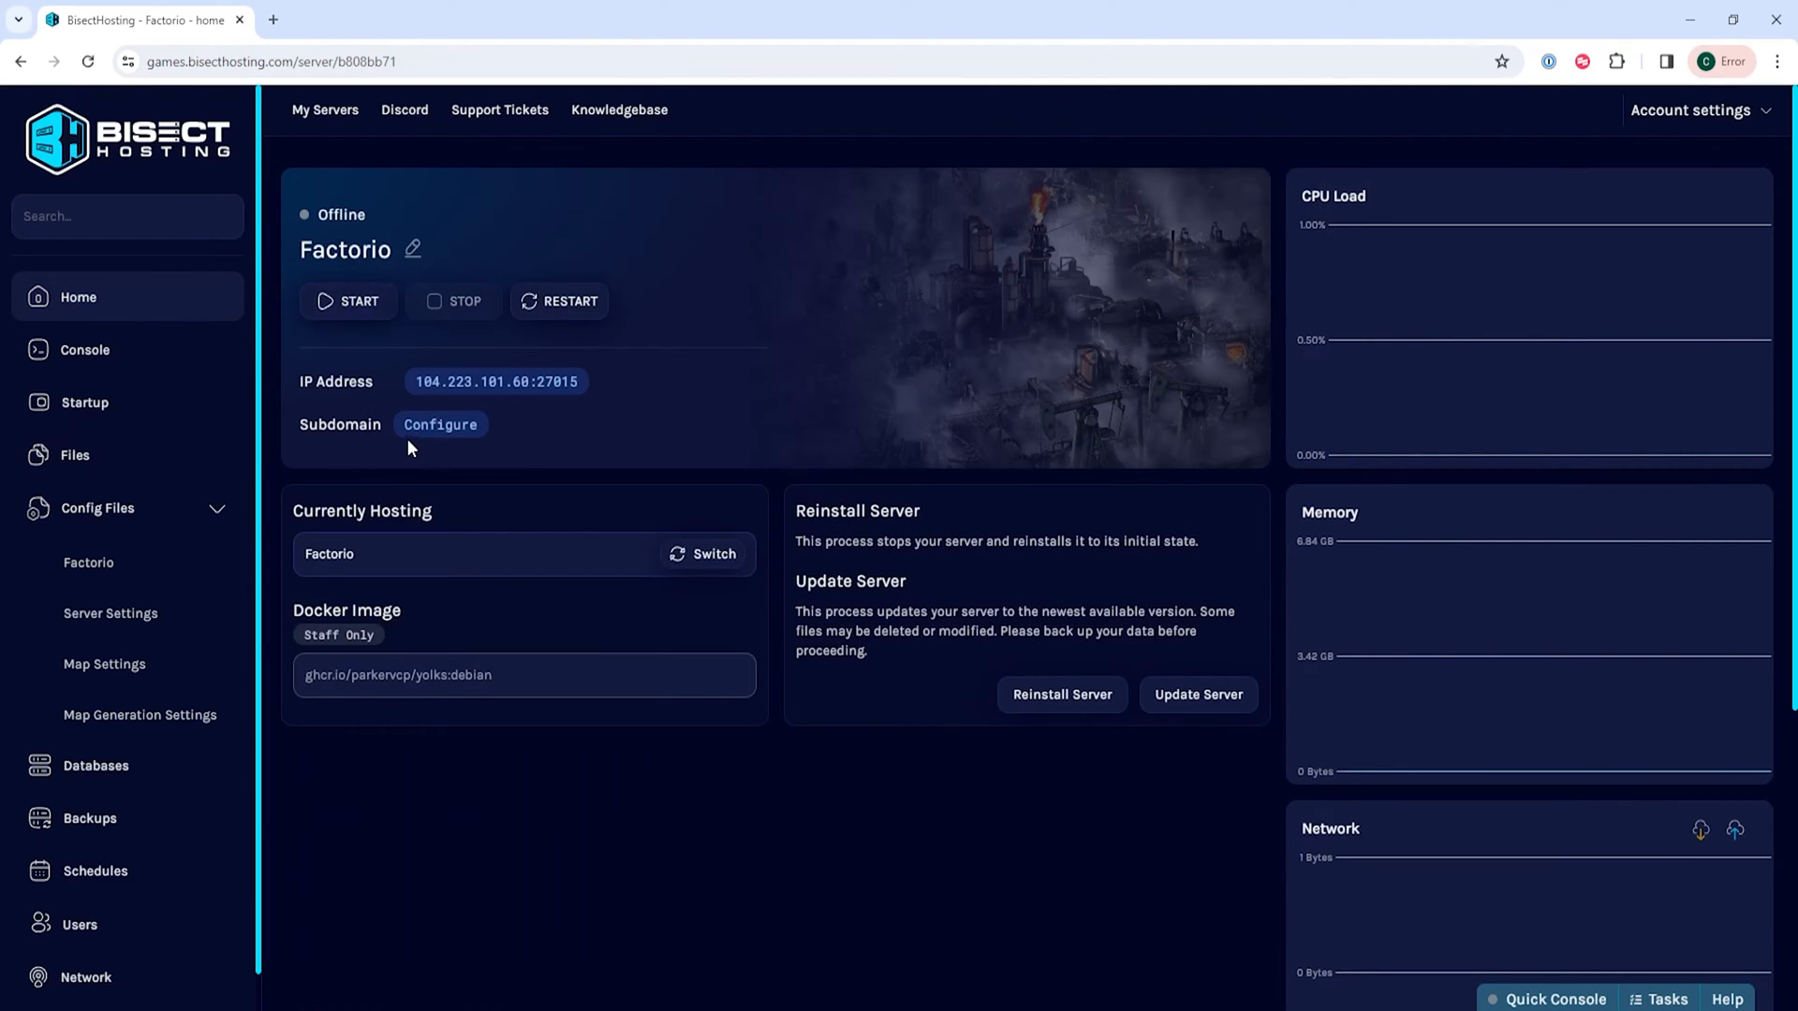
# - Save the edited server-settings.json content
pyautogui.click(347, 300)
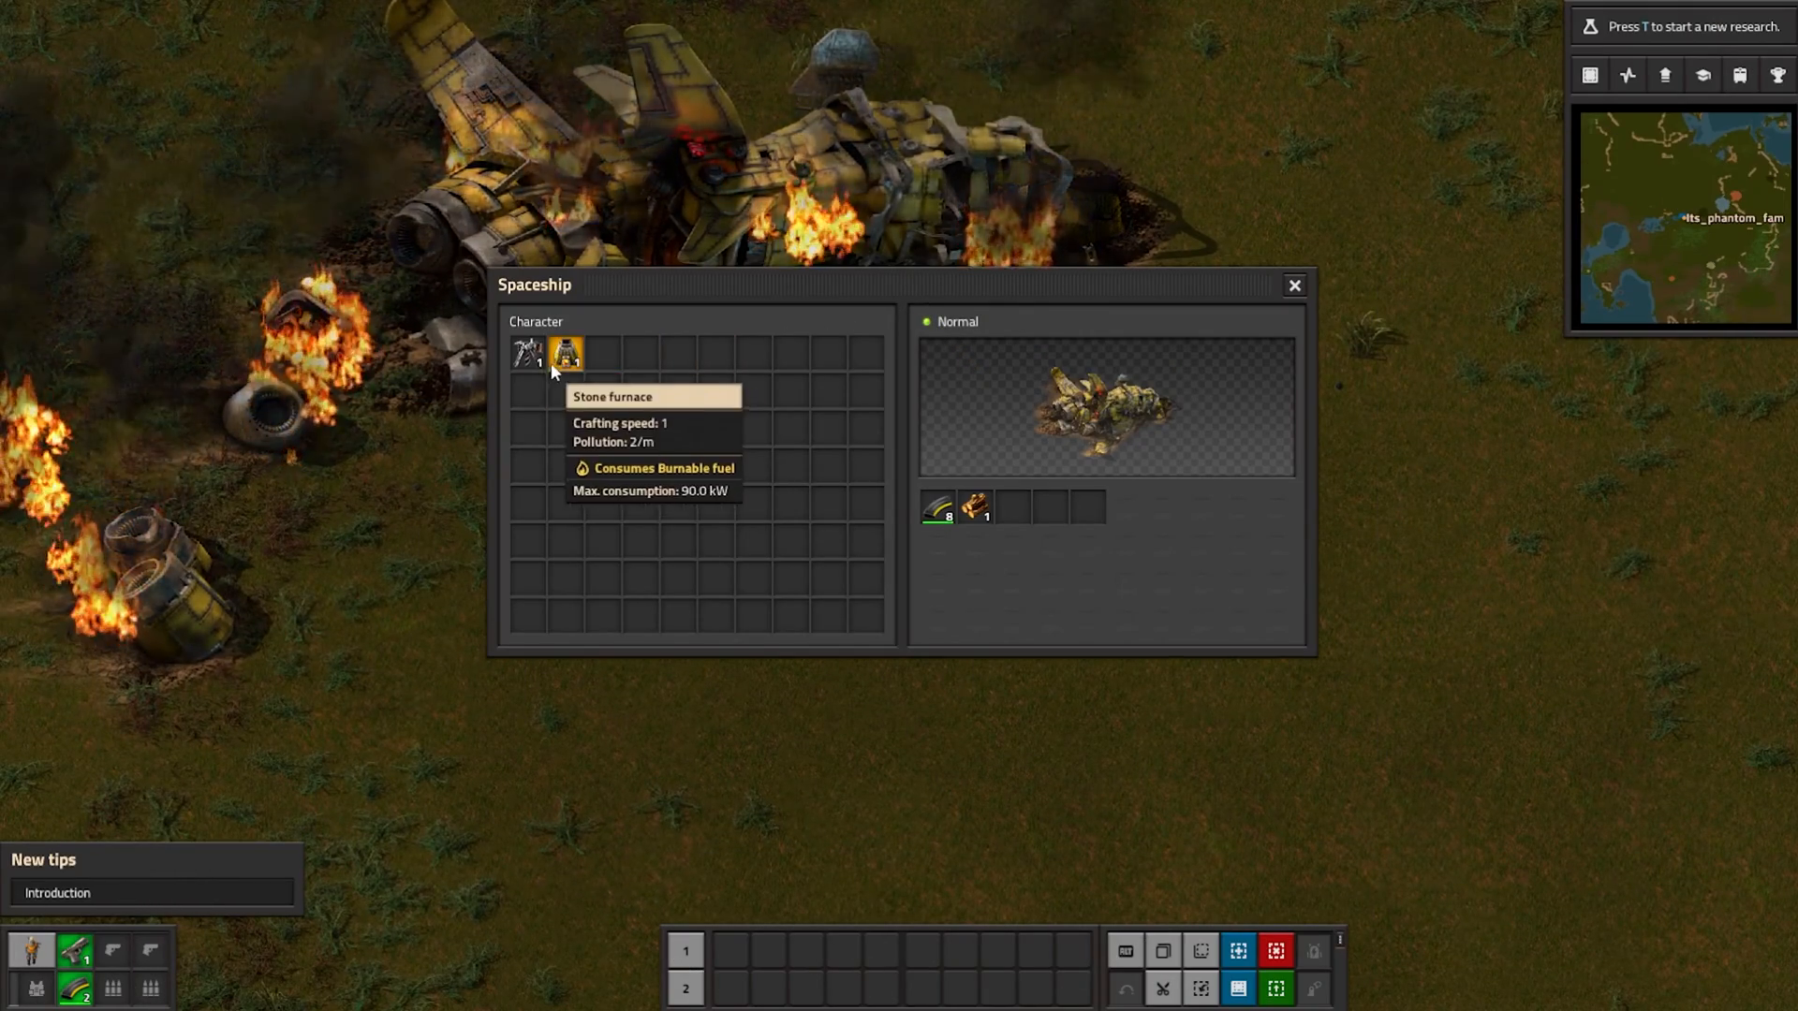
# - Close the crashed spaceship's inventory window in Factorio
pyautogui.click(1293, 284)
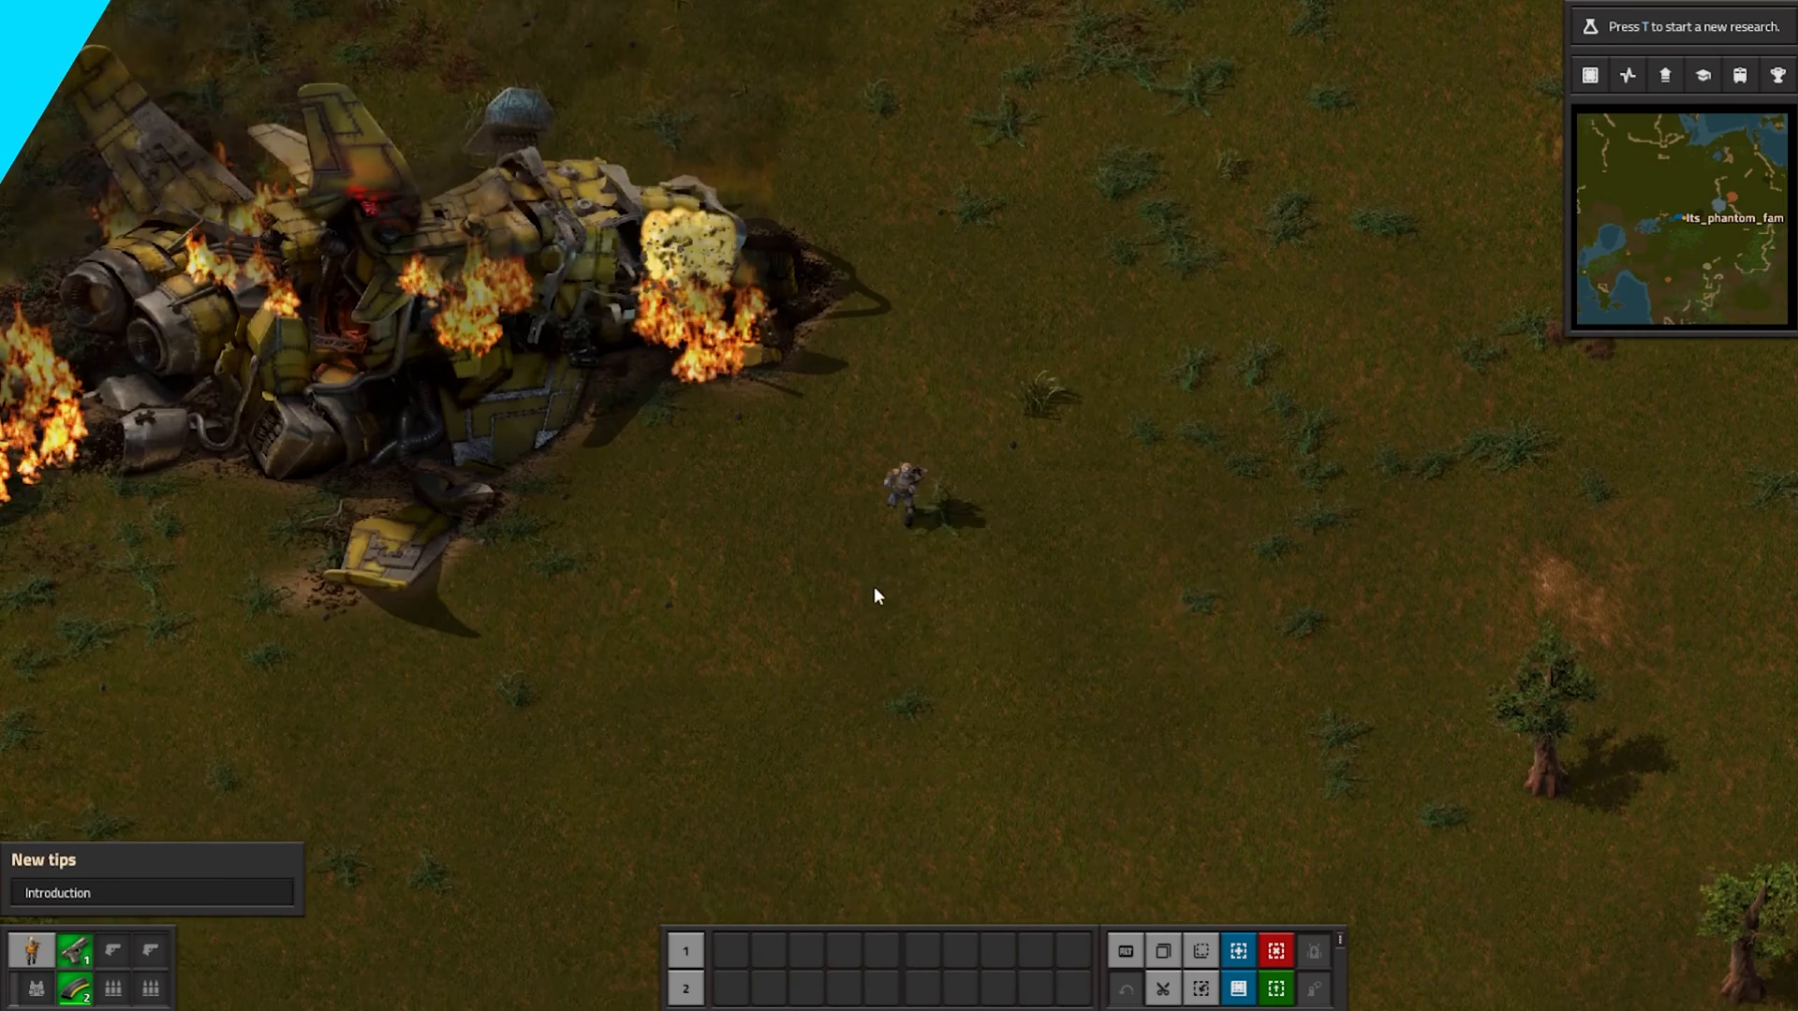